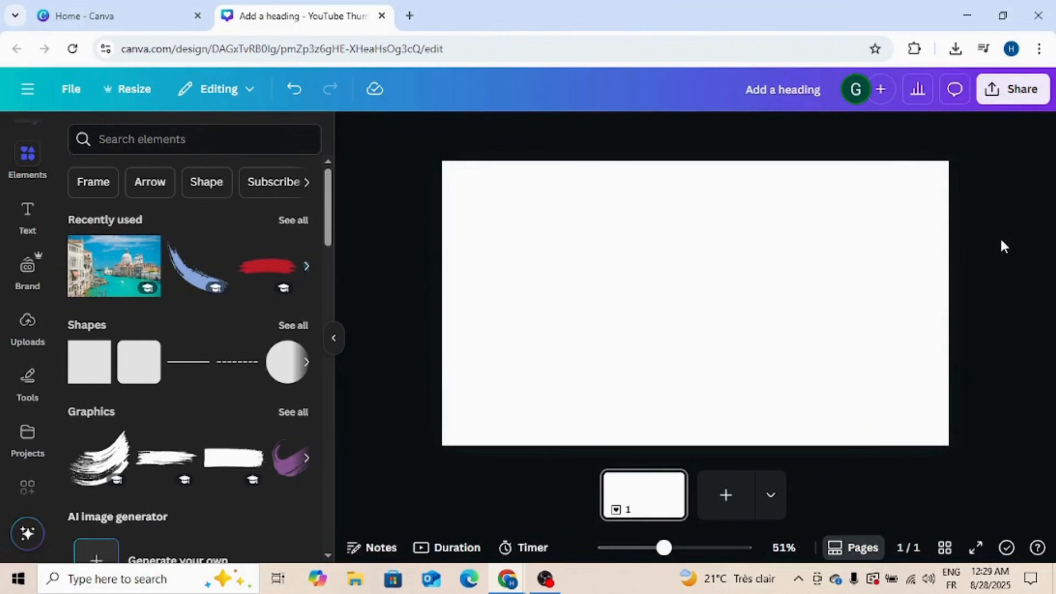
{"action": "mouse_move", "coordinate": [3, 156]}
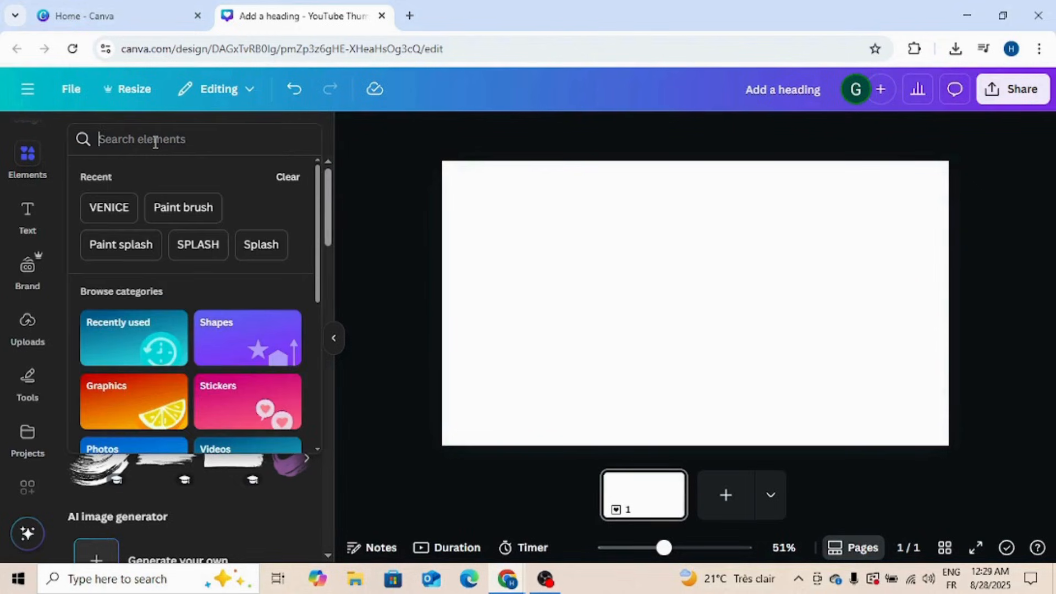
{"action": "mouse_move", "coordinate": [121, 244]}
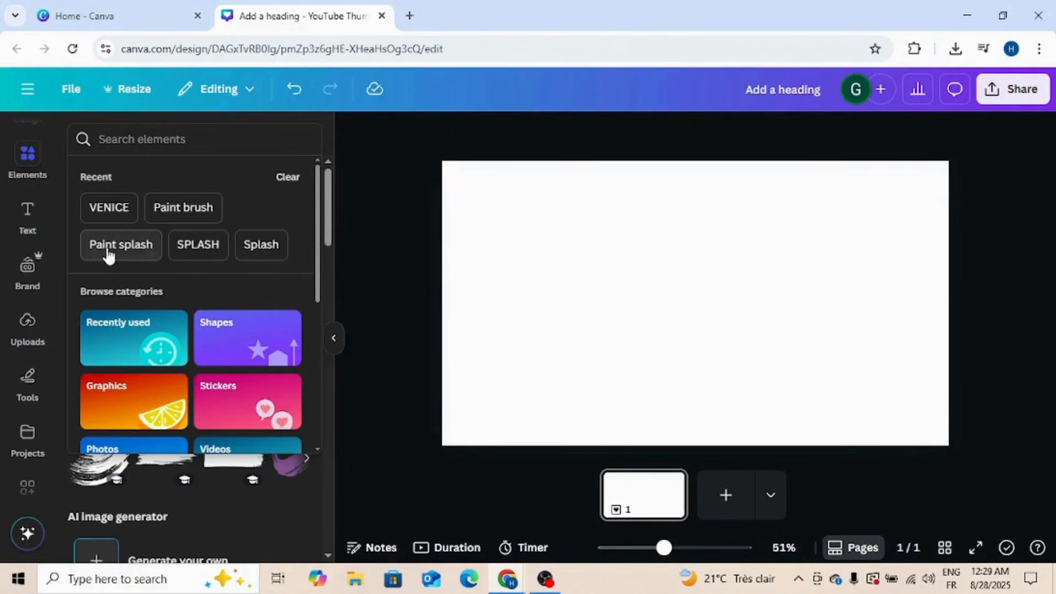
- Search Elements for SPLASH and show only Graphics results
{"action": "left_click", "coordinate": [197, 244]}
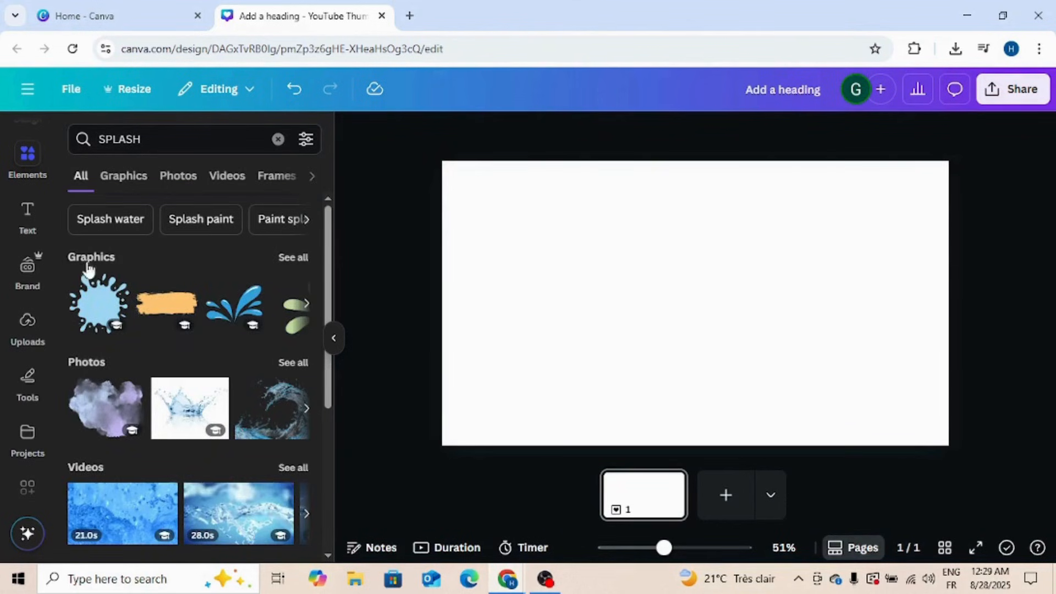
{"action": "left_click", "coordinate": [123, 176]}
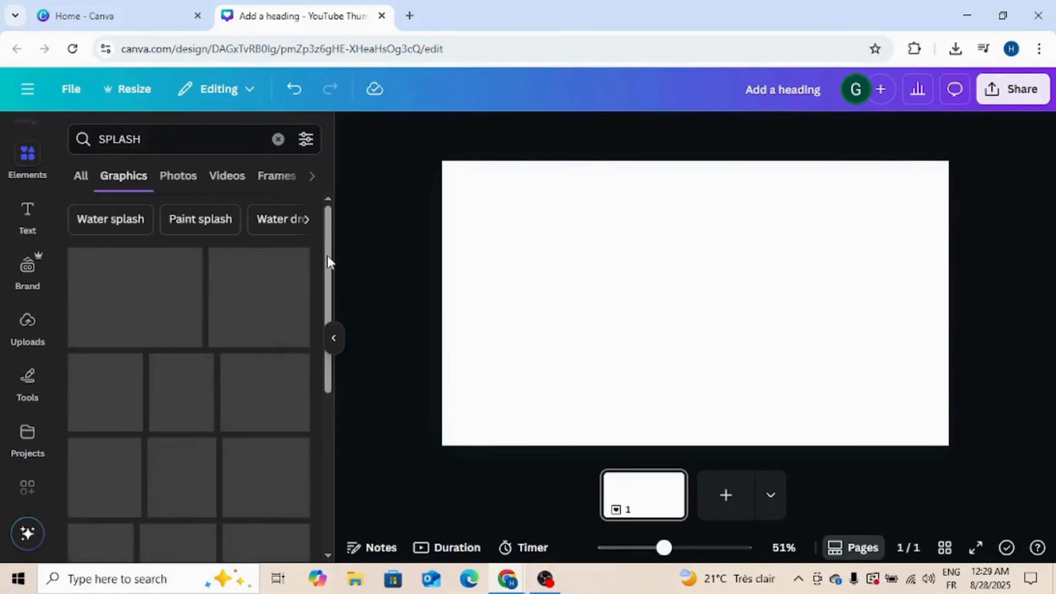
- Add the pink paint splash, recolour it black and enlarge it to cover the page
{"action": "left_click", "coordinate": [273, 370]}
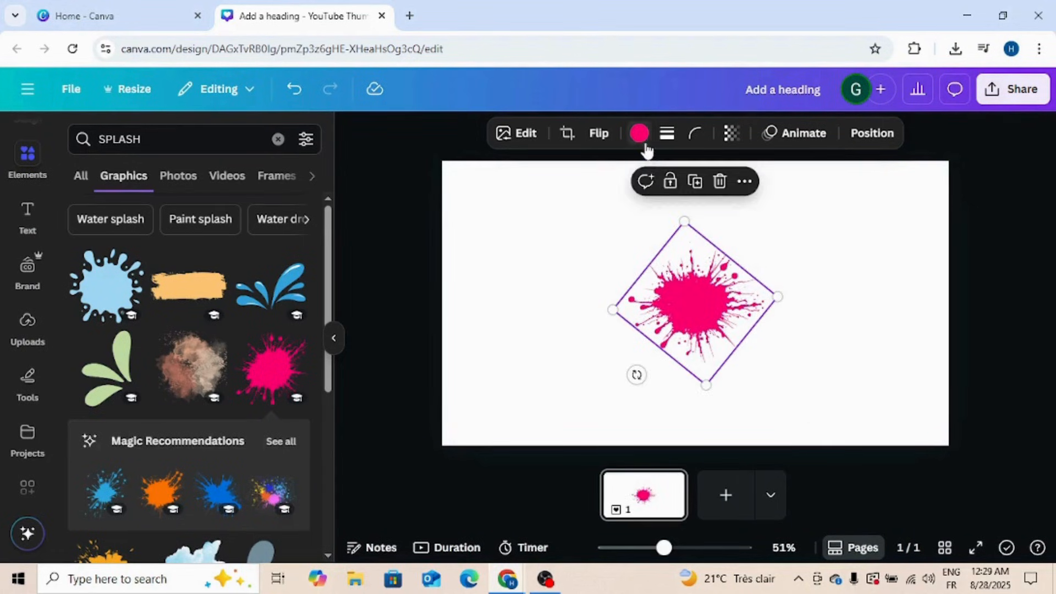
{"action": "left_click", "coordinate": [638, 133]}
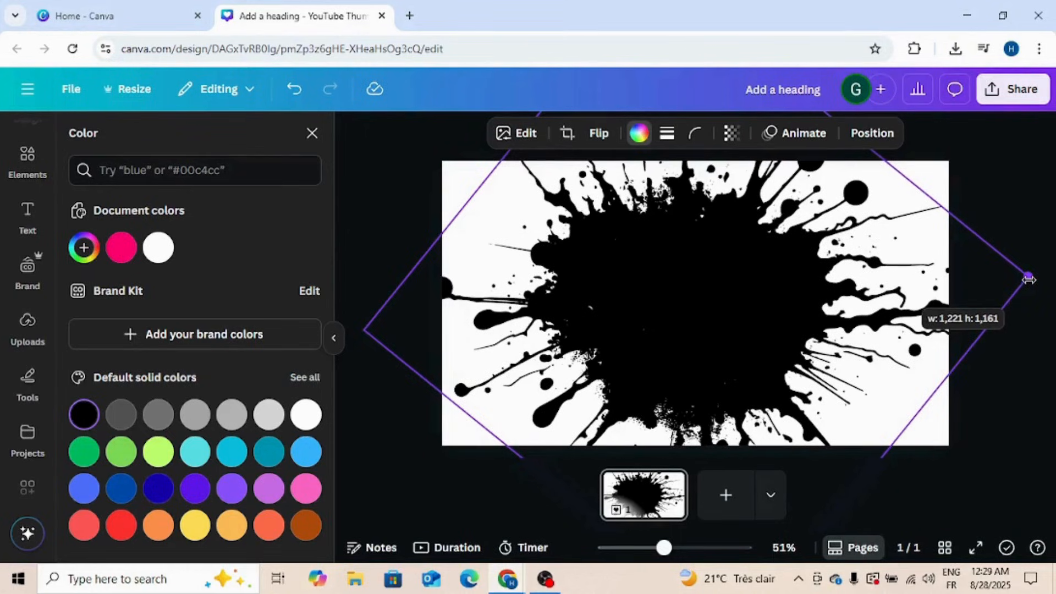
{"action": "left_click", "coordinate": [26, 158]}
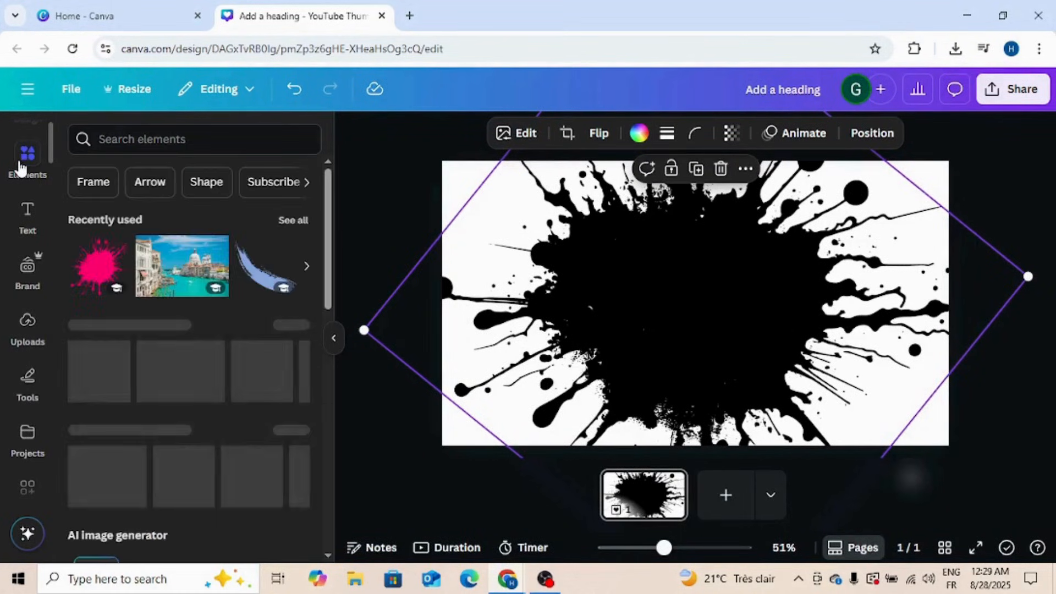
- Add the splatter burst graphic from the SPLASH search and place copies in the page corners
{"action": "left_click", "coordinate": [195, 140]}
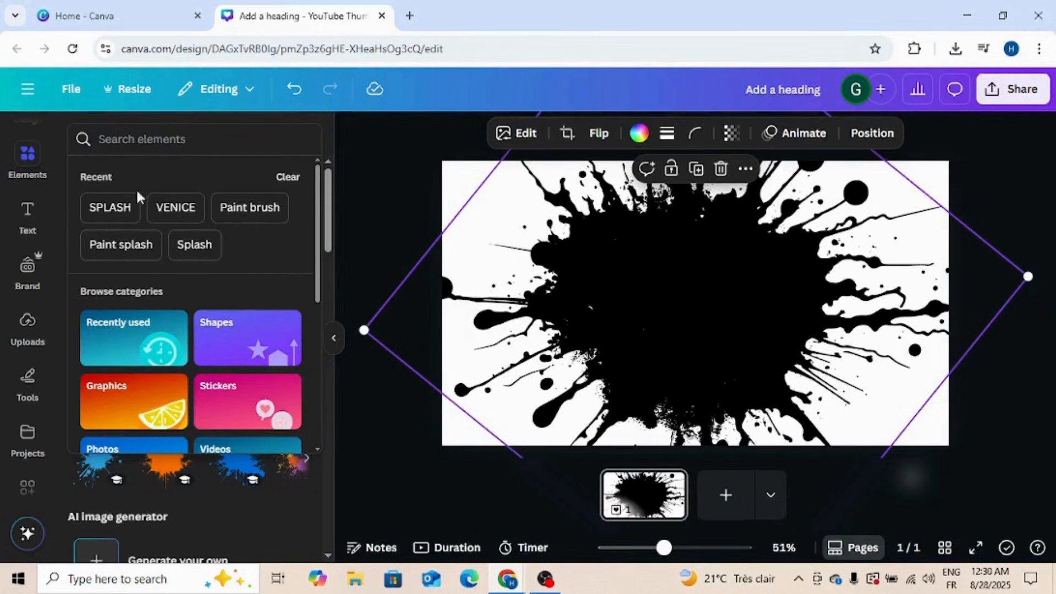
{"action": "left_click", "coordinate": [109, 208]}
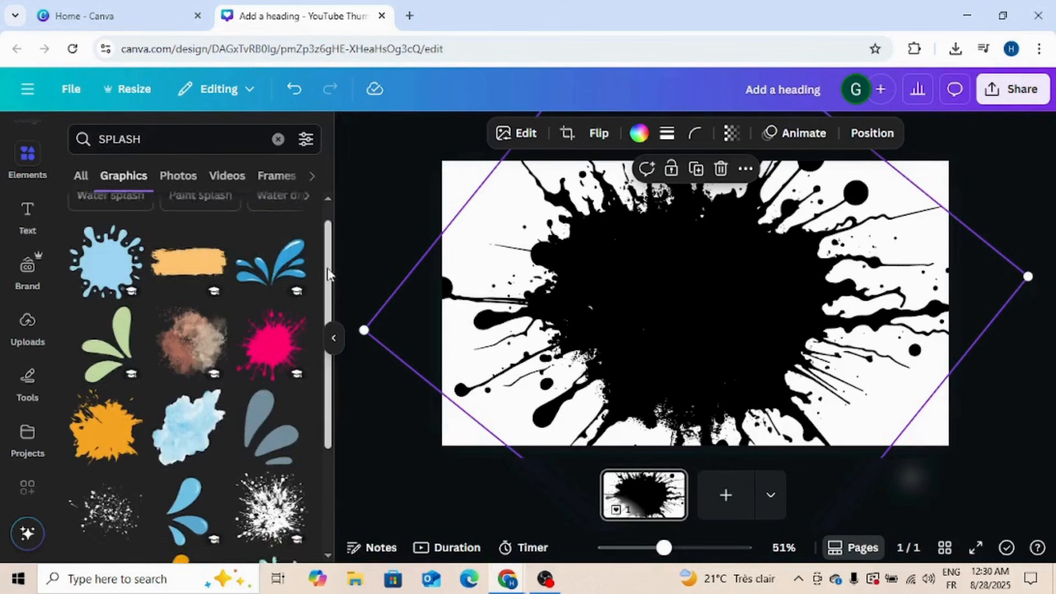
{"action": "scroll", "scroll_direction": "down", "scroll_amount": 3}
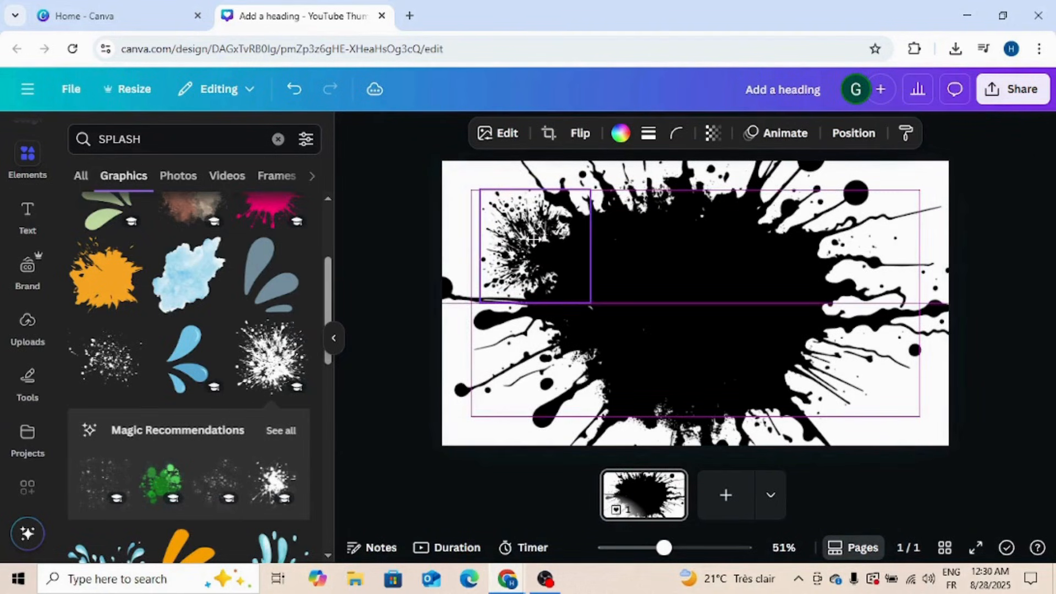
{"action": "left_click", "coordinate": [532, 242]}
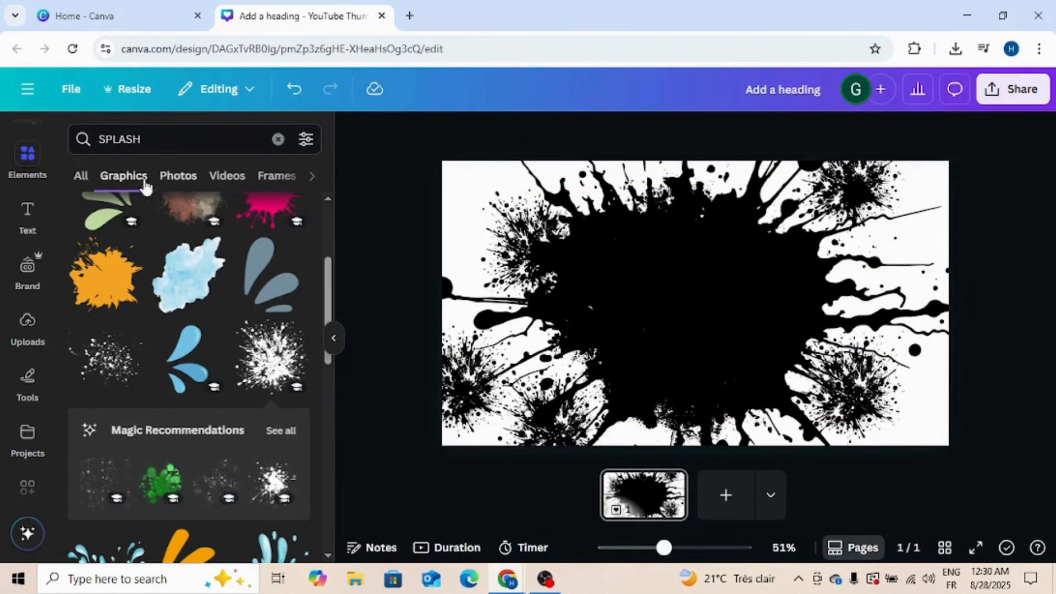
- Add the red brush stroke from Recently used, stretch it across the page and recolour it white
{"action": "left_click", "coordinate": [188, 138]}
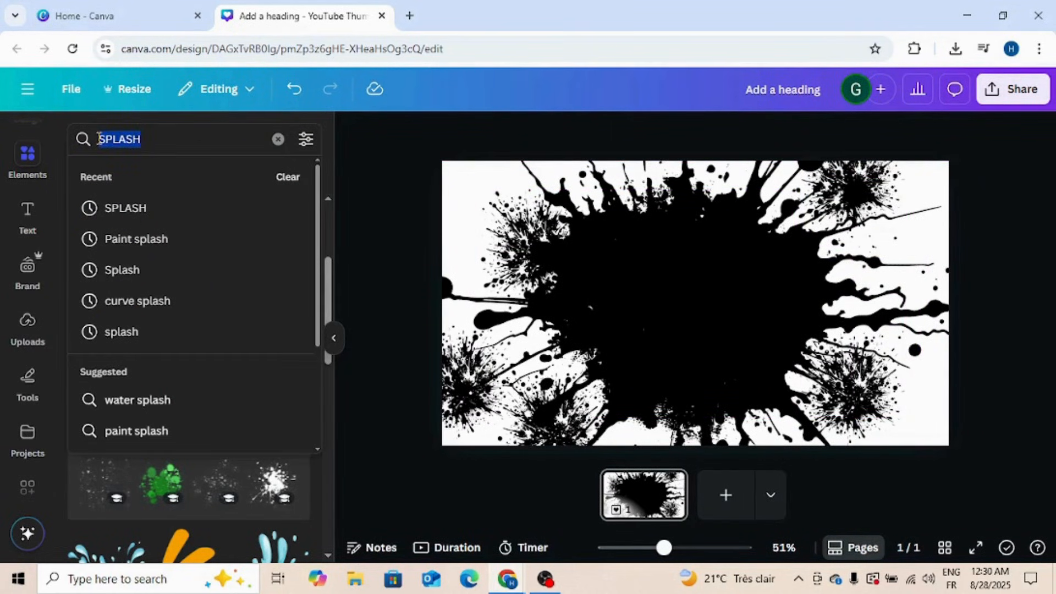
{"action": "mouse_move", "coordinate": [124, 254]}
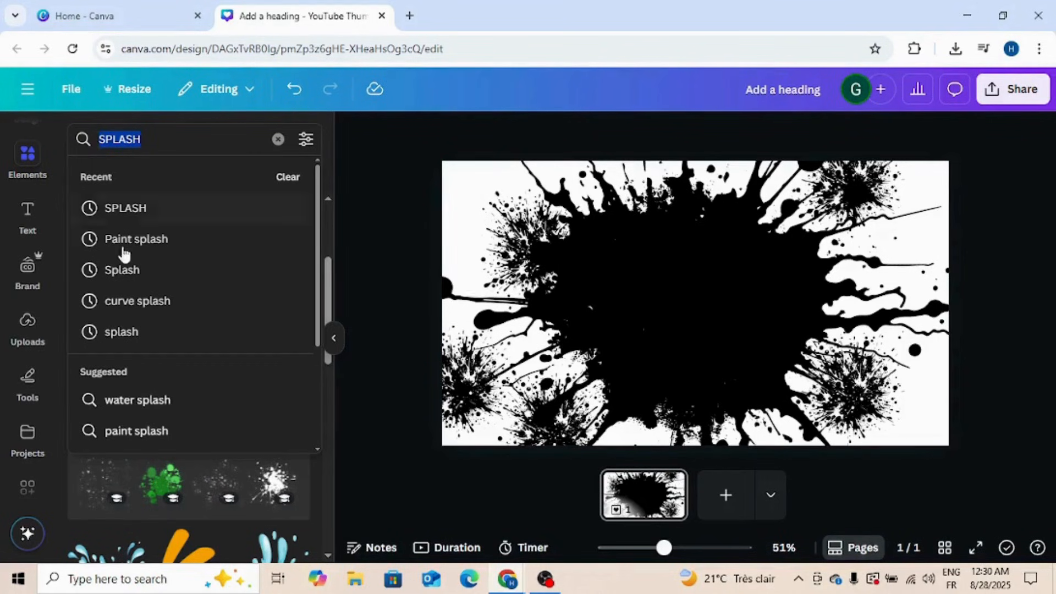
{"action": "left_click", "coordinate": [137, 300]}
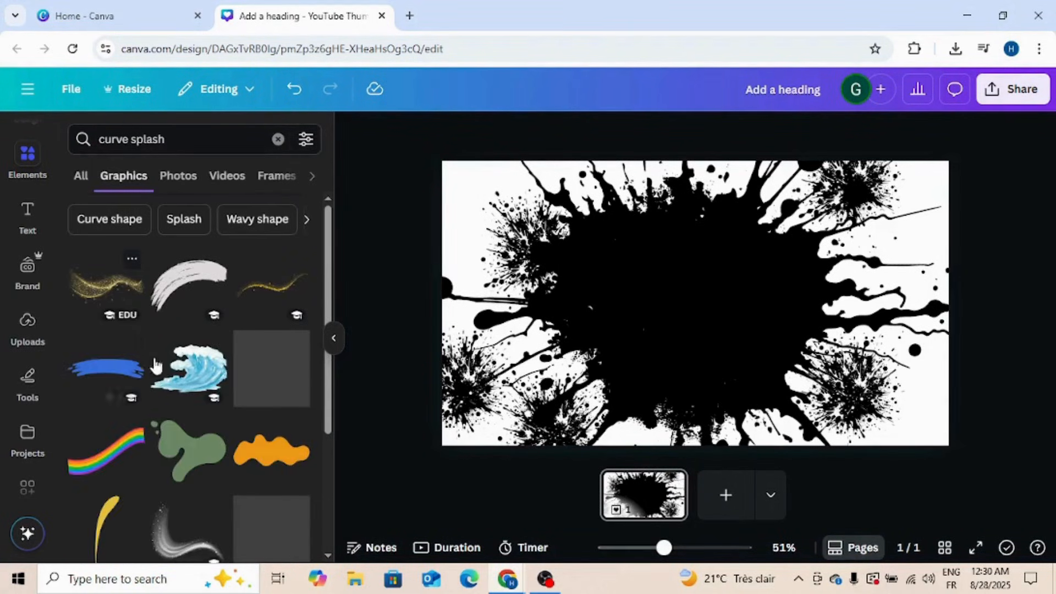
{"action": "left_click", "coordinate": [277, 140]}
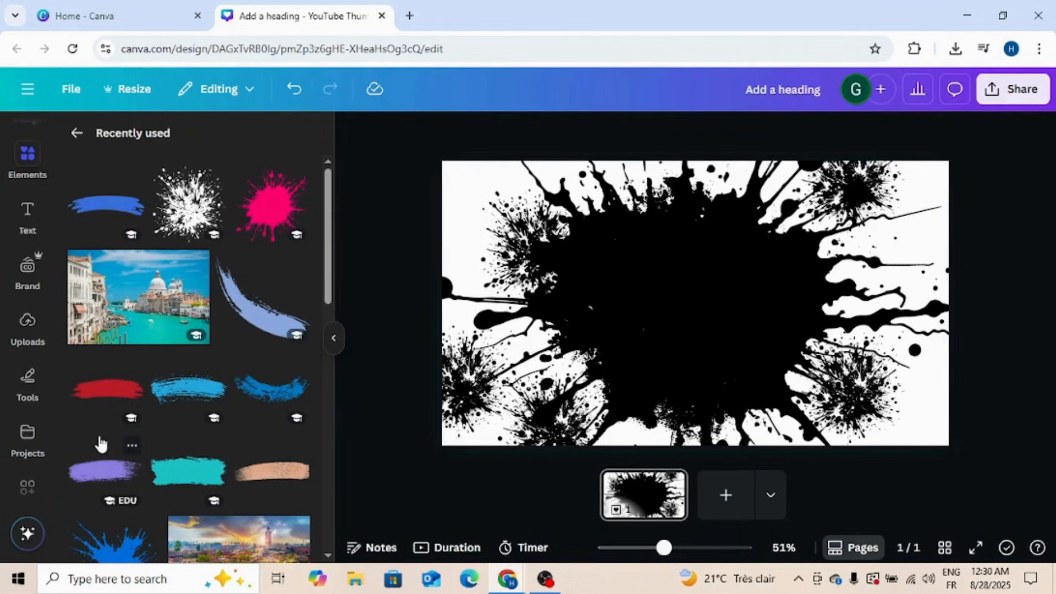
{"action": "left_click", "coordinate": [105, 388]}
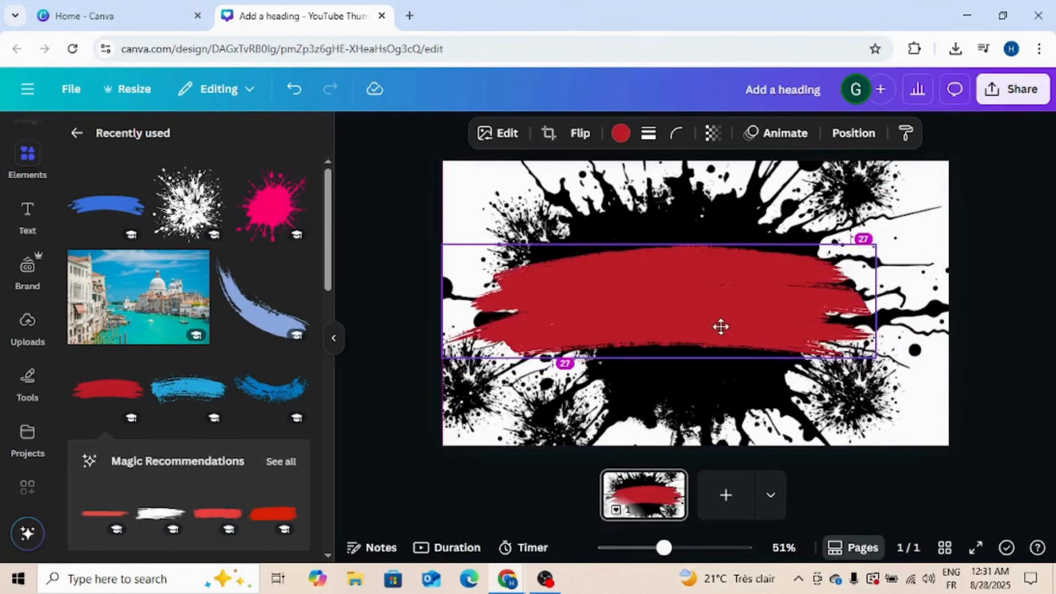
{"action": "left_click", "coordinate": [620, 133]}
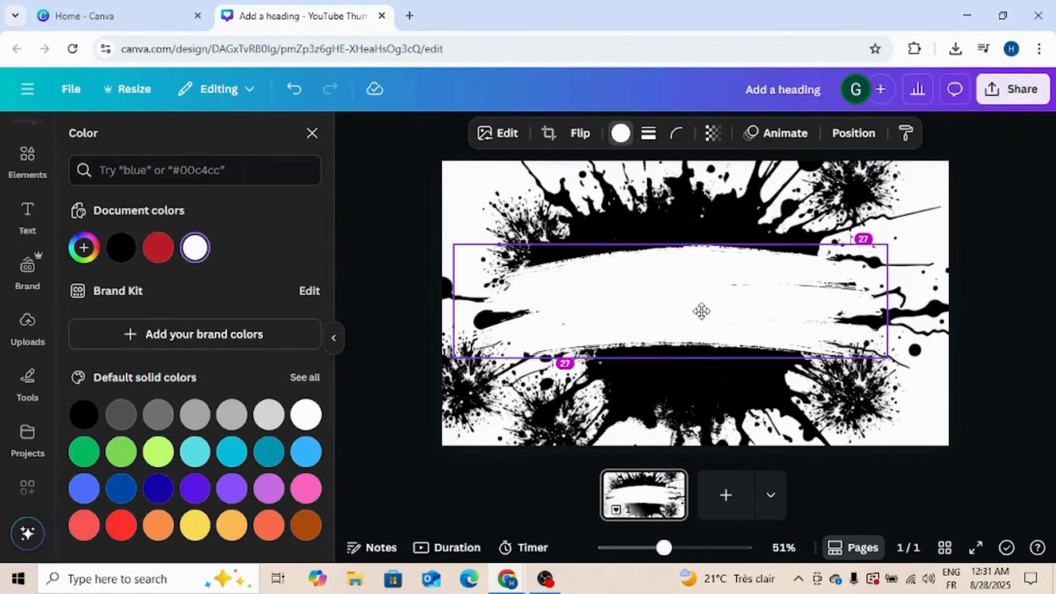
- Add a text box over the banner reading VENICE in bold black
{"action": "left_click", "coordinate": [27, 212]}
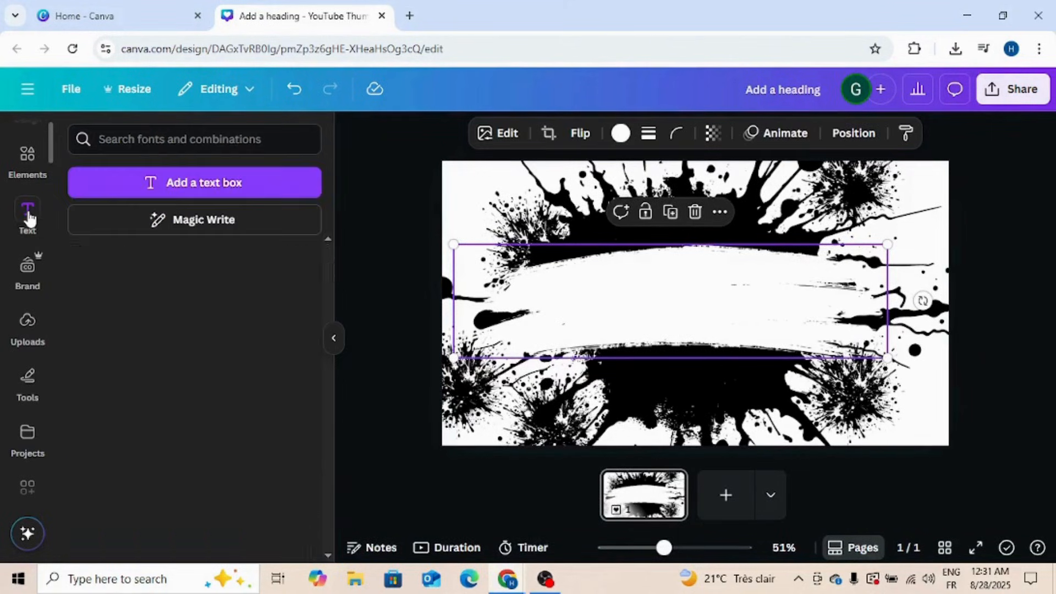
{"action": "left_click", "coordinate": [27, 212]}
{"action": "type", "text": "VE"}
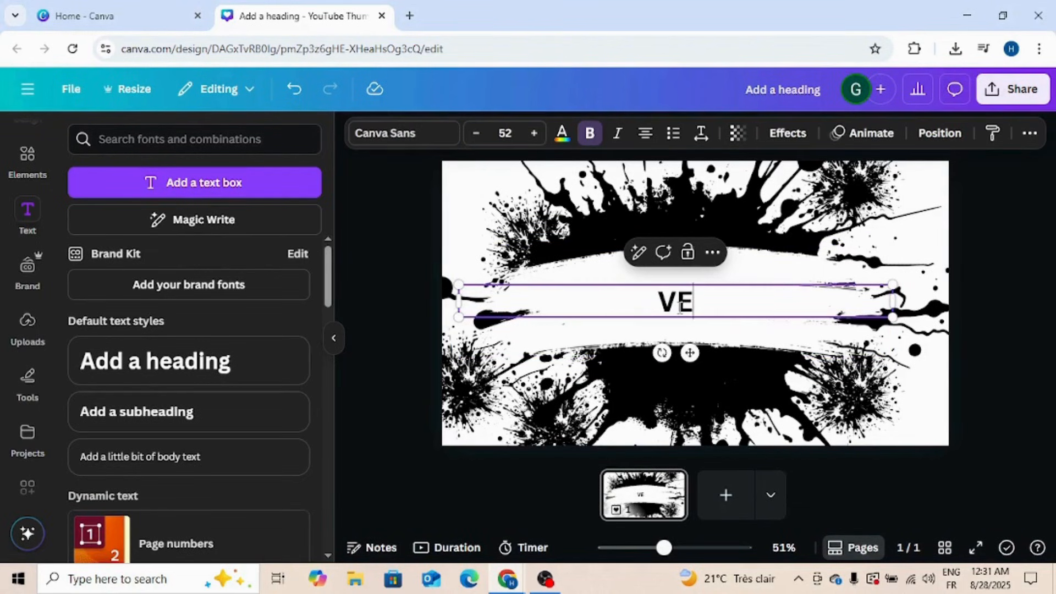
{"action": "type", "text": "NICE"}
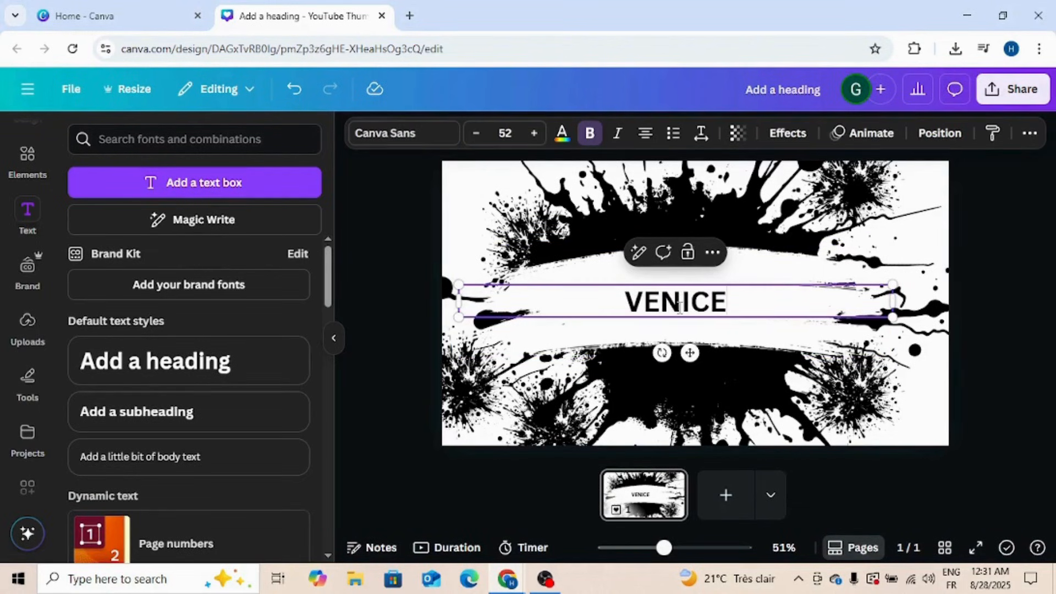
- Change the VENICE heading to the Archivo Black font
{"action": "left_click", "coordinate": [402, 133]}
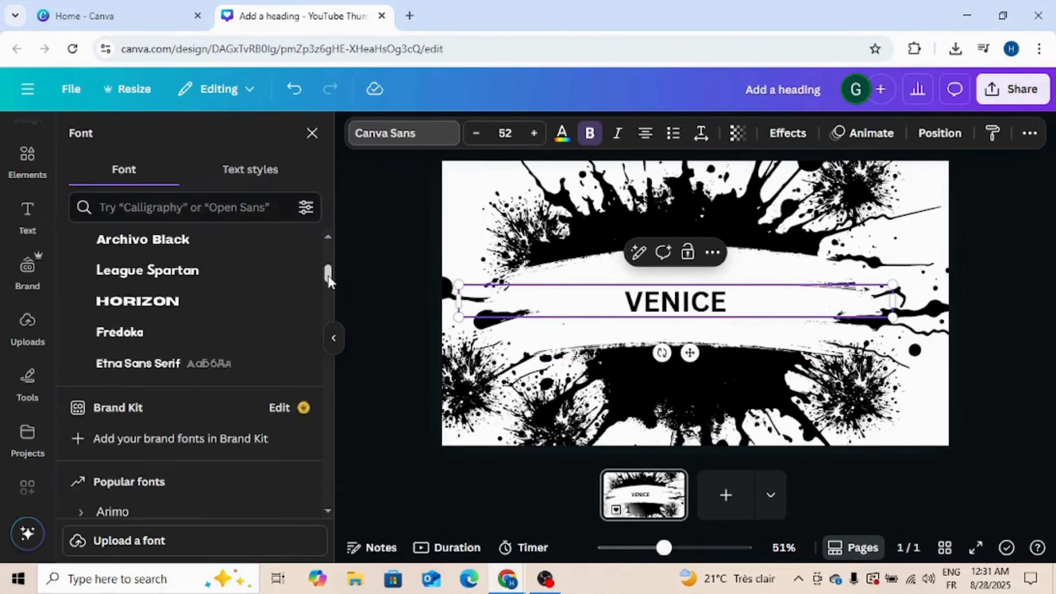
{"action": "scroll", "scroll_direction": "up", "scroll_amount": 3}
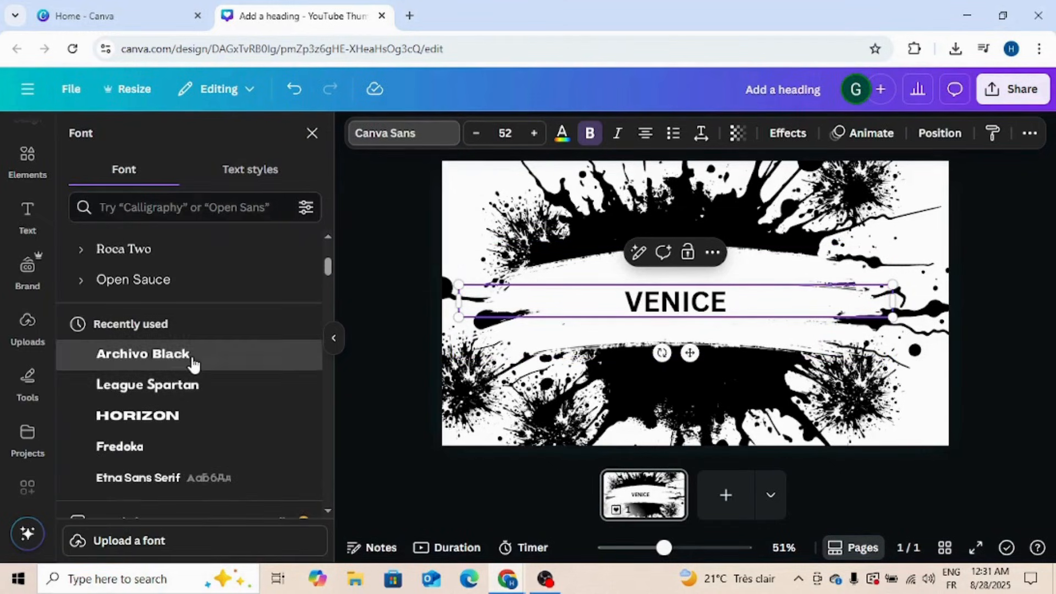
{"action": "left_click", "coordinate": [142, 353]}
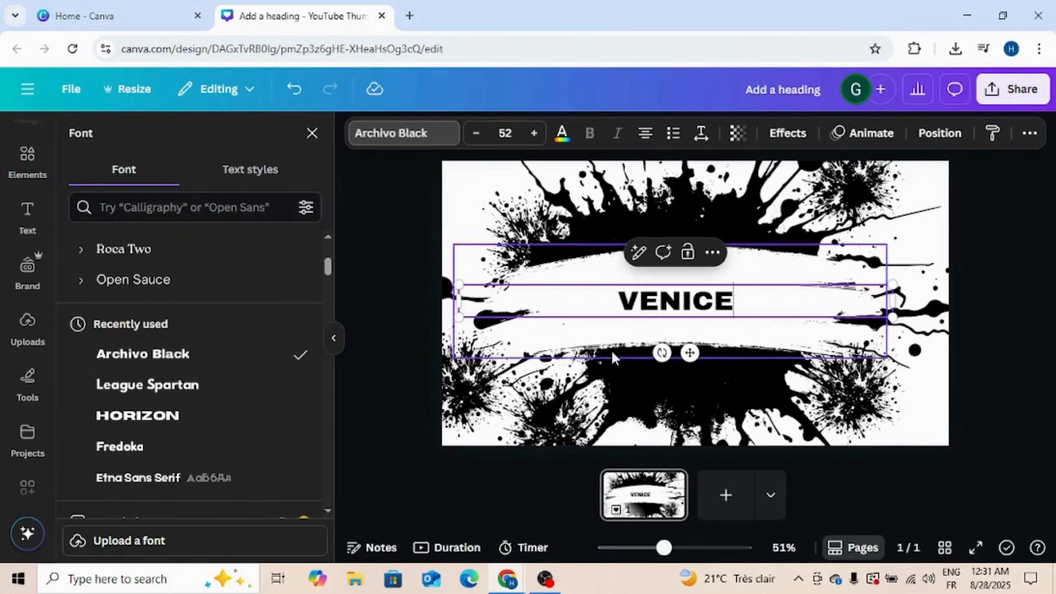
- Curve the heading with the Shape effect at 30 and enlarge it to span the banner
{"action": "left_click", "coordinate": [787, 133]}
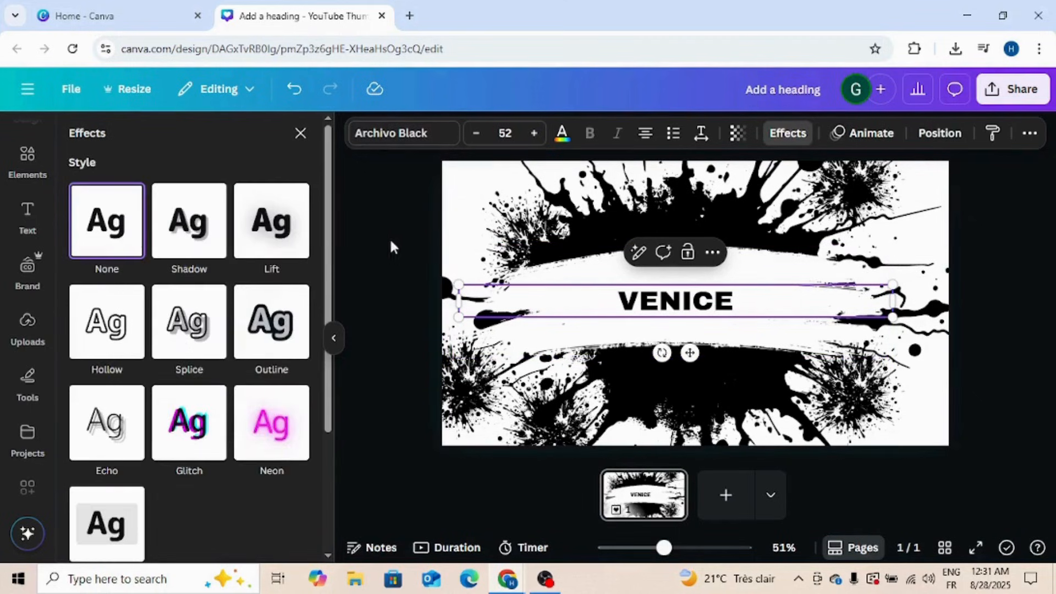
{"action": "scroll", "scroll_direction": "down", "scroll_amount": 3}
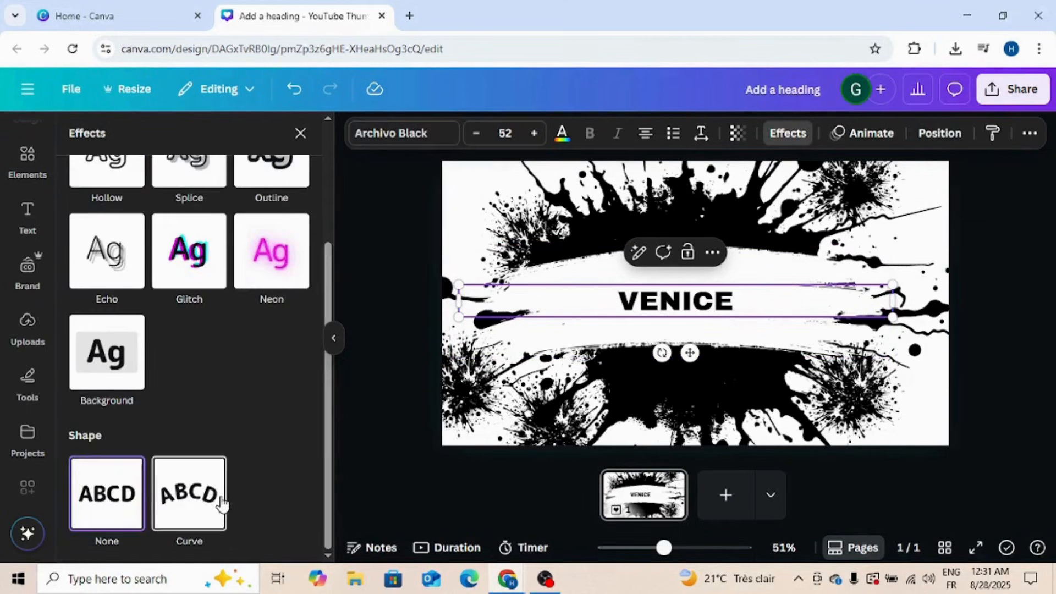
{"action": "left_click", "coordinate": [188, 493]}
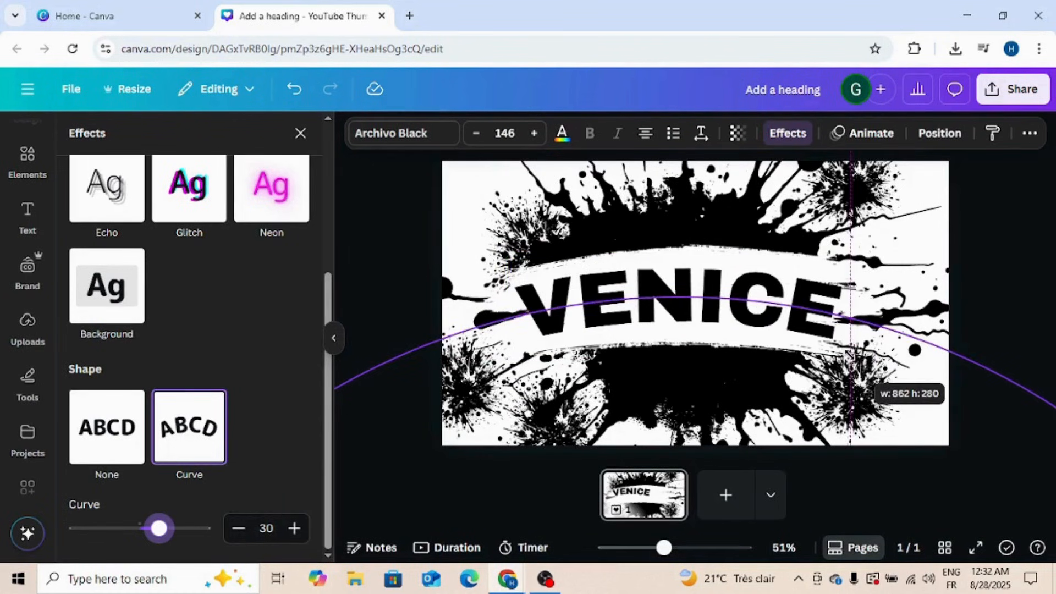
{"action": "left_click", "coordinate": [674, 299]}
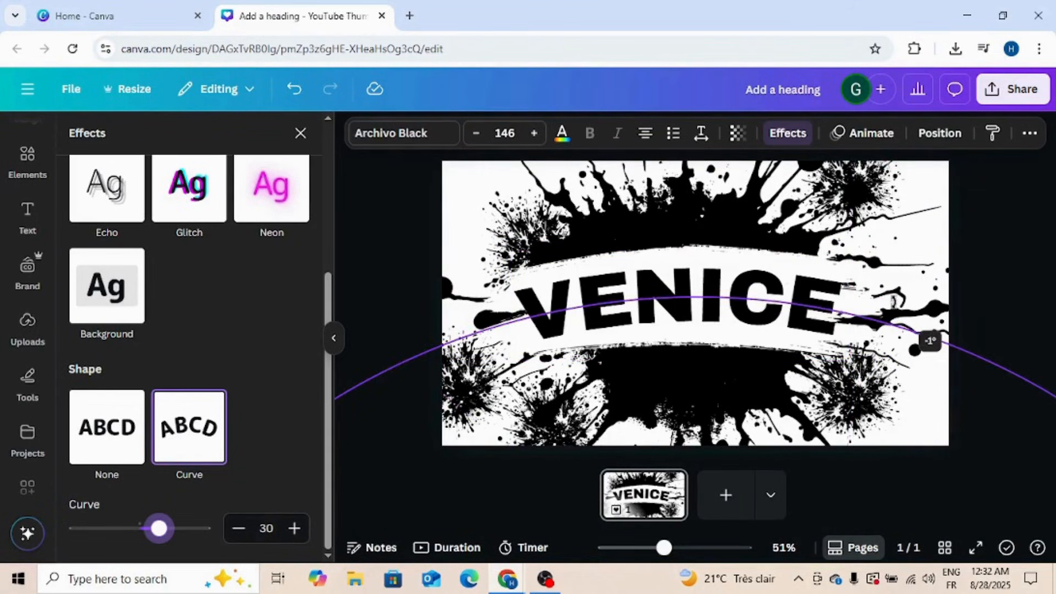
{"action": "left_click", "coordinate": [26, 215]}
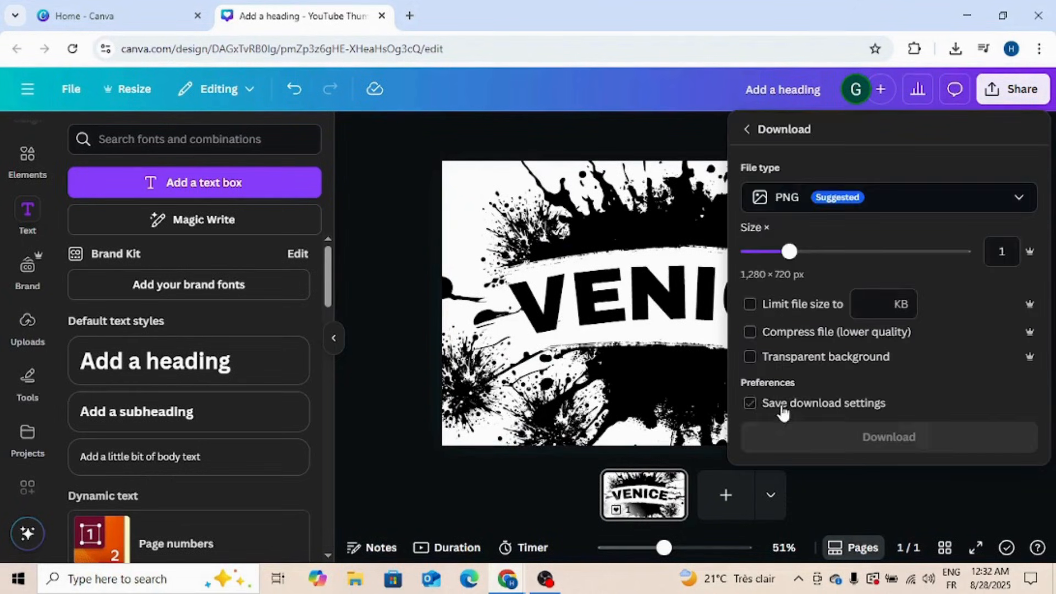
- Download the design as PNG without saving settings, then upload it to Canva's Uploads
{"action": "left_click", "coordinate": [749, 402]}
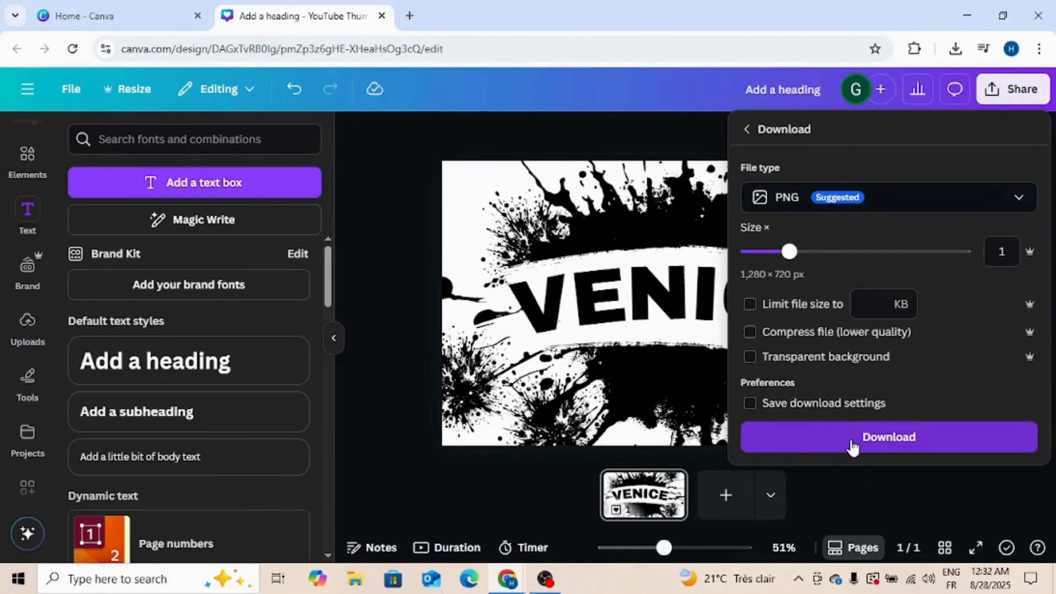
{"action": "left_click", "coordinate": [887, 436]}
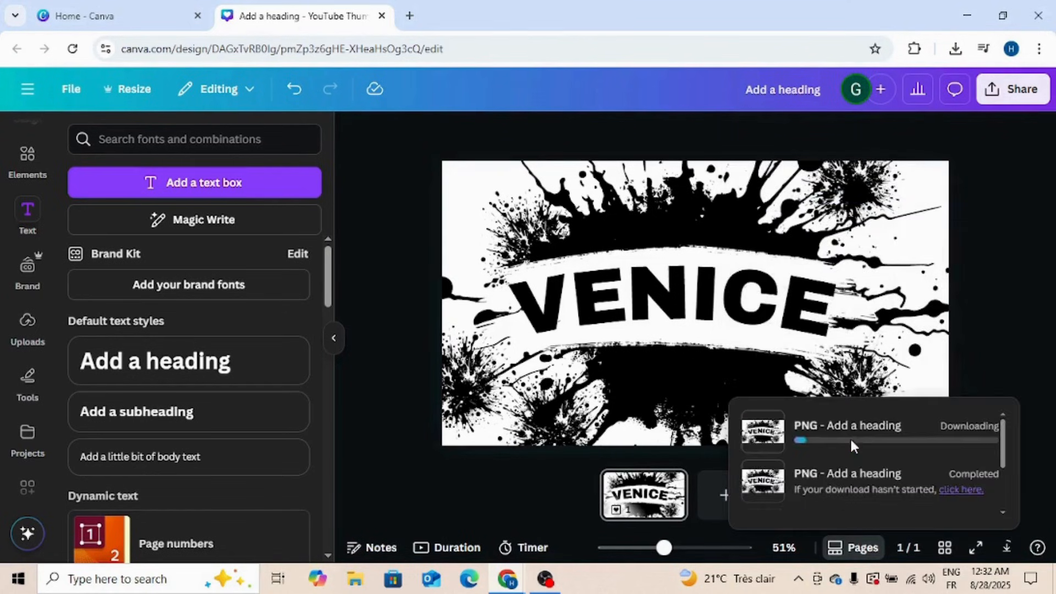
{"action": "left_click", "coordinate": [953, 48]}
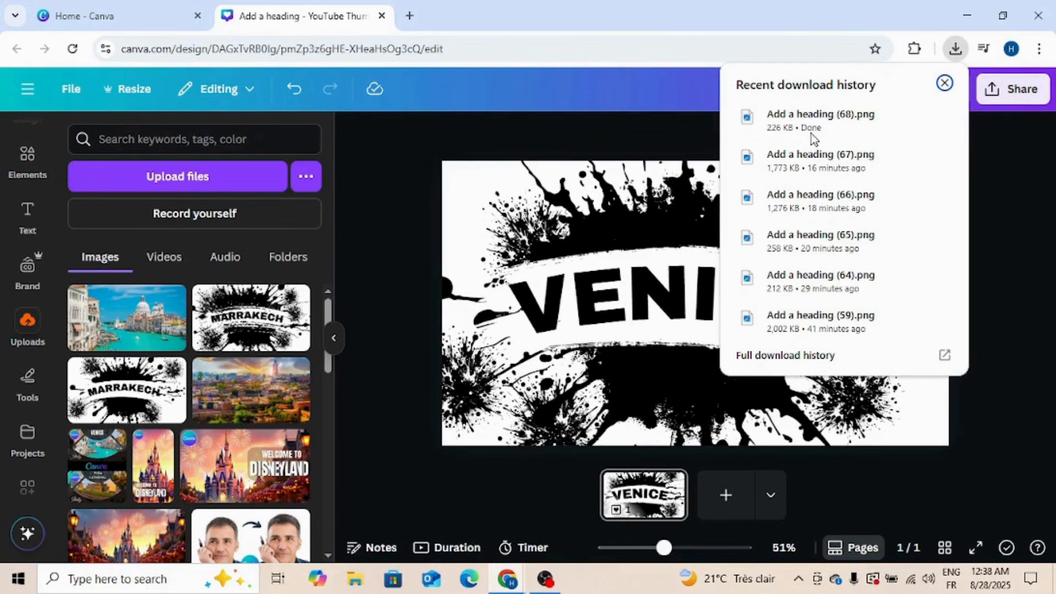
{"action": "mouse_move", "coordinate": [815, 121]}
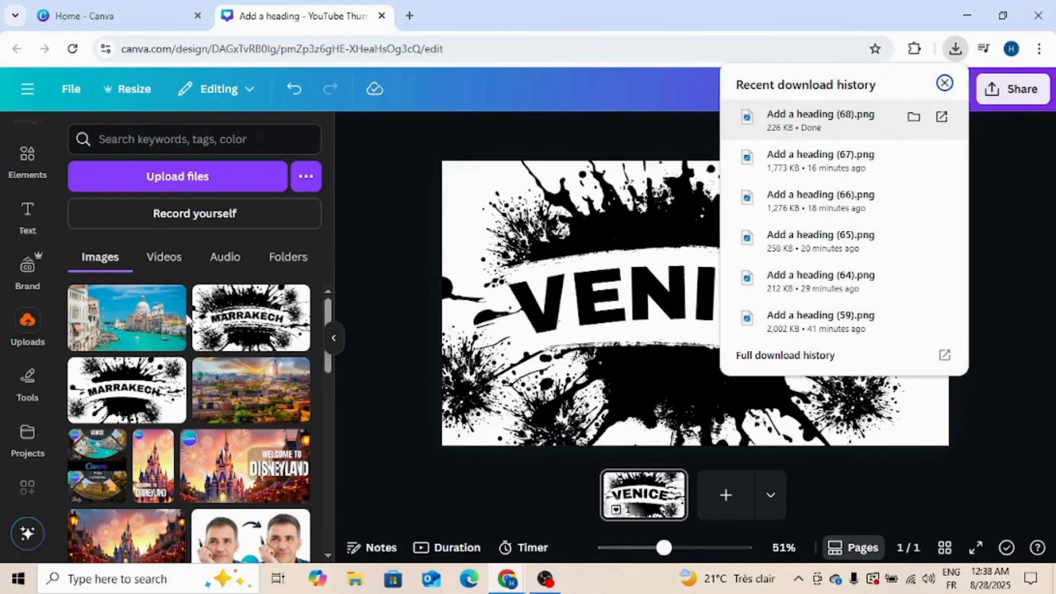
{"action": "left_click", "coordinate": [943, 82]}
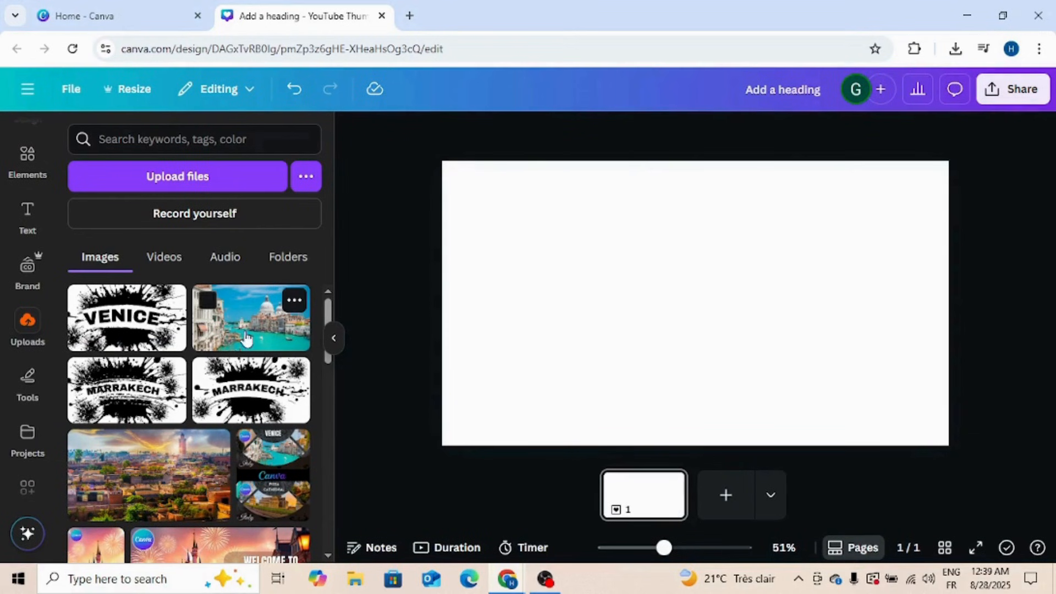
- Add the VENICE banner image and the Venice canal photo side by side on the page
{"action": "left_click", "coordinate": [250, 317]}
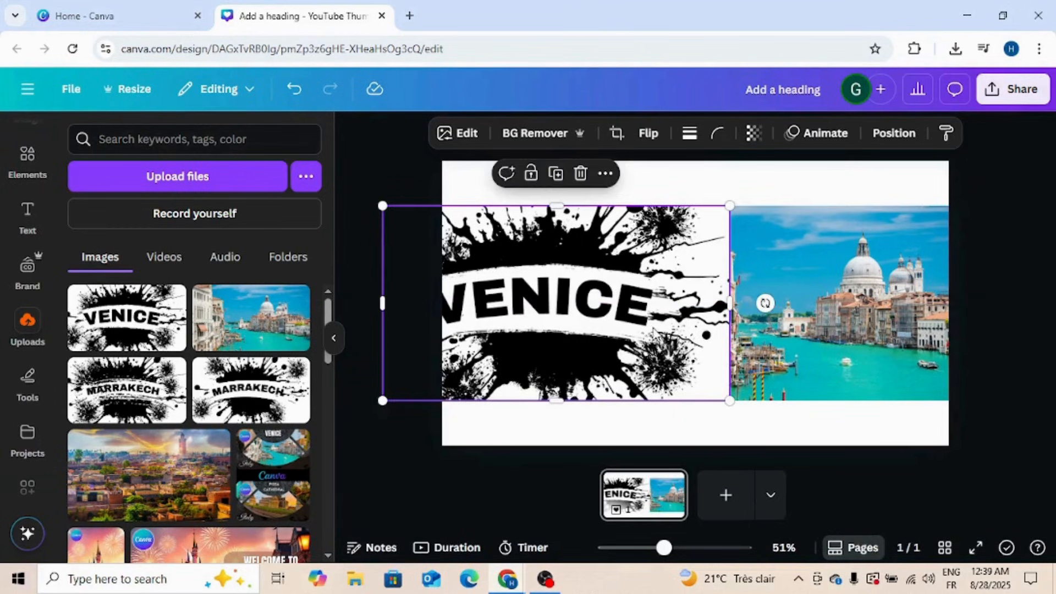
{"action": "mouse_move", "coordinate": [358, 387]}
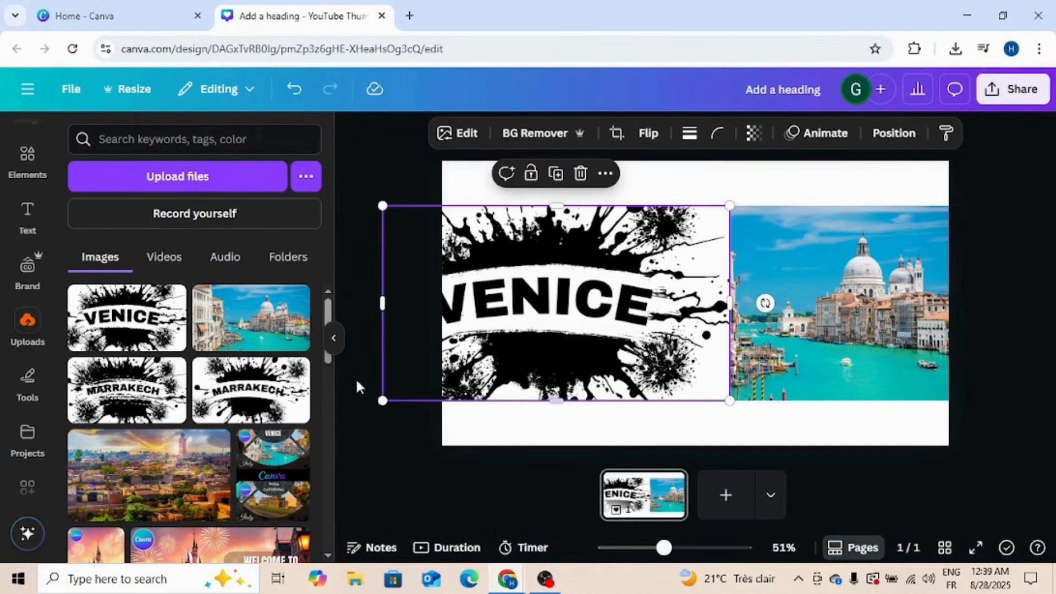
{"action": "mouse_move", "coordinate": [54, 168]}
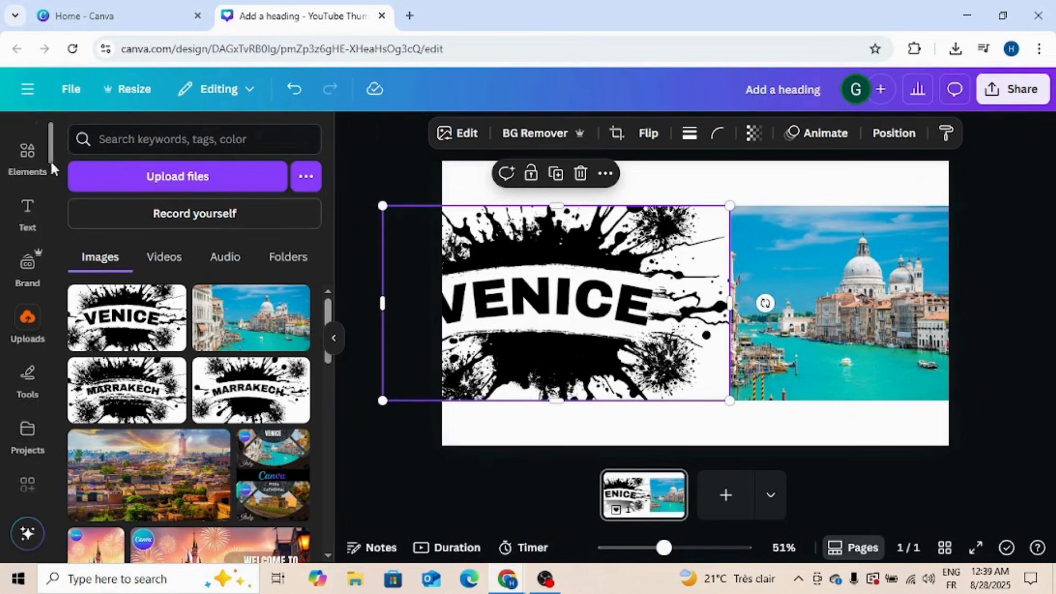
{"action": "scroll", "scroll_direction": "down", "scroll_amount": 3}
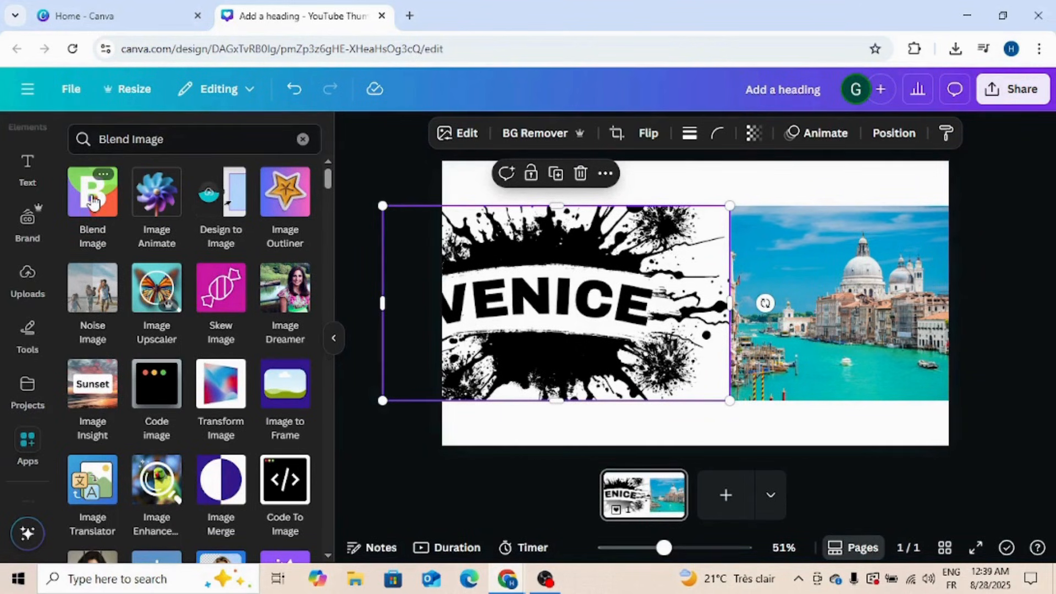
- In the Blend Image app, set VENICE splash as top layer and the canal photo as bottom layer
{"action": "left_click", "coordinate": [91, 190]}
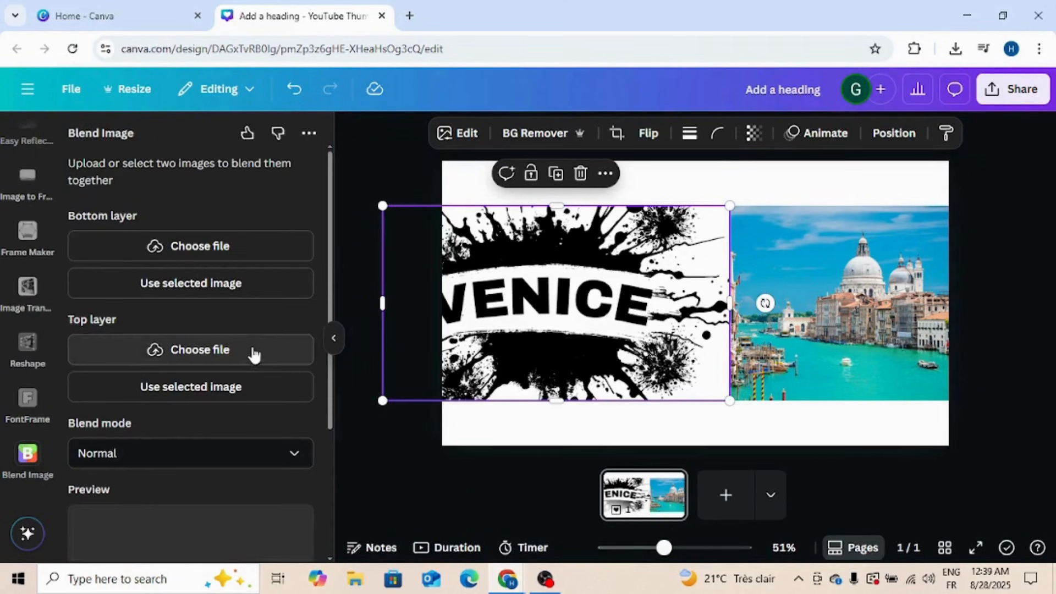
{"action": "mouse_move", "coordinate": [575, 341]}
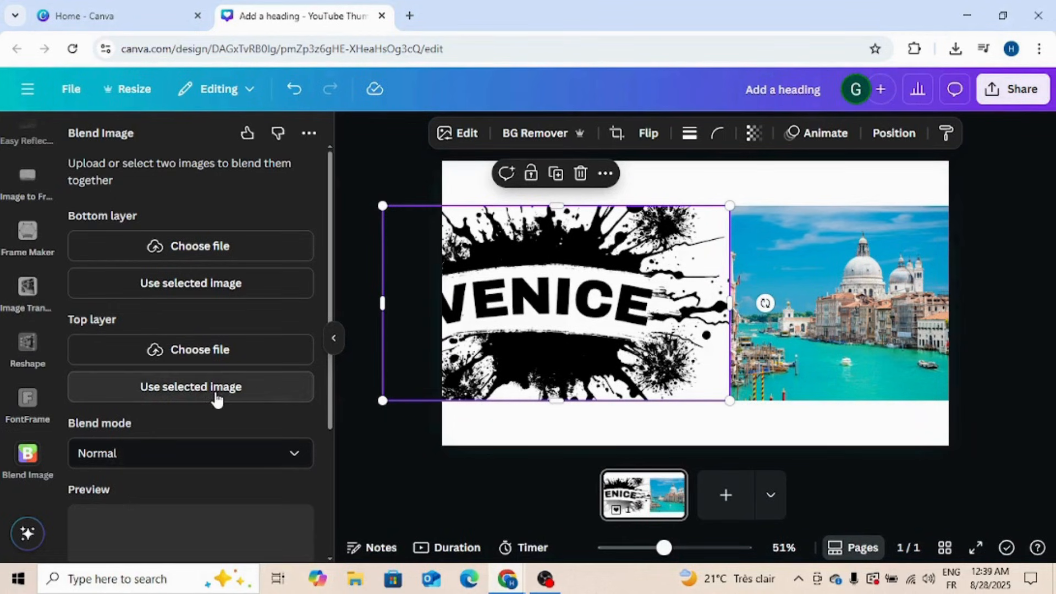
{"action": "left_click", "coordinate": [190, 386]}
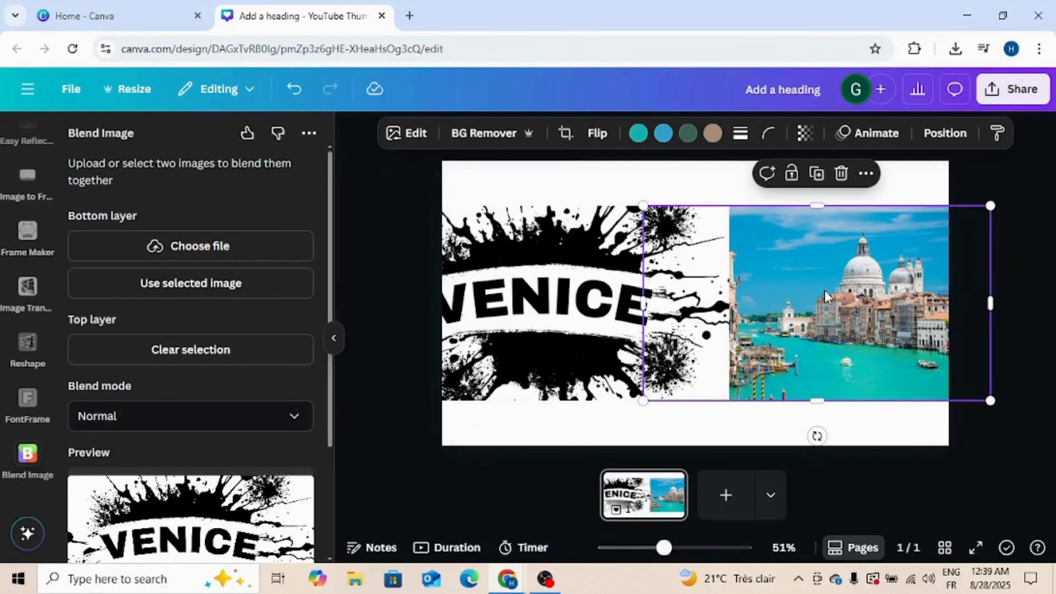
{"action": "mouse_move", "coordinate": [111, 228]}
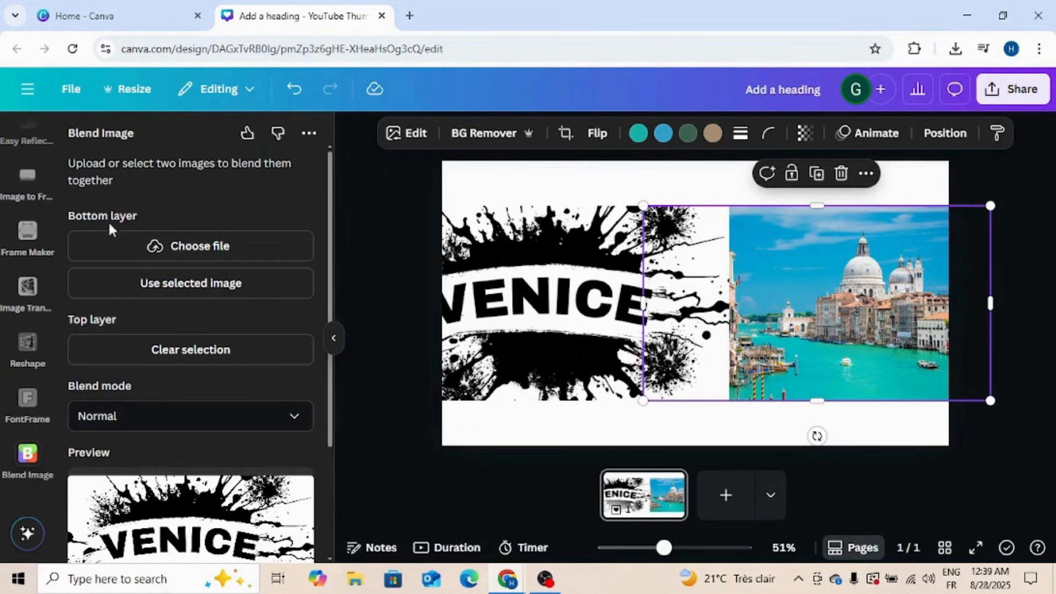
{"action": "mouse_move", "coordinate": [191, 283]}
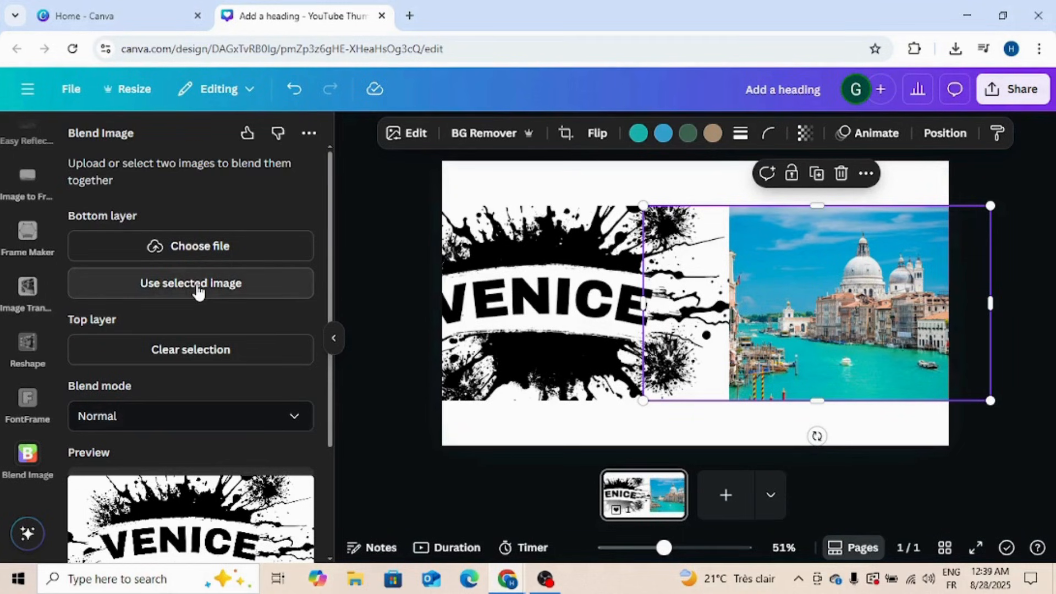
{"action": "left_click", "coordinate": [190, 283]}
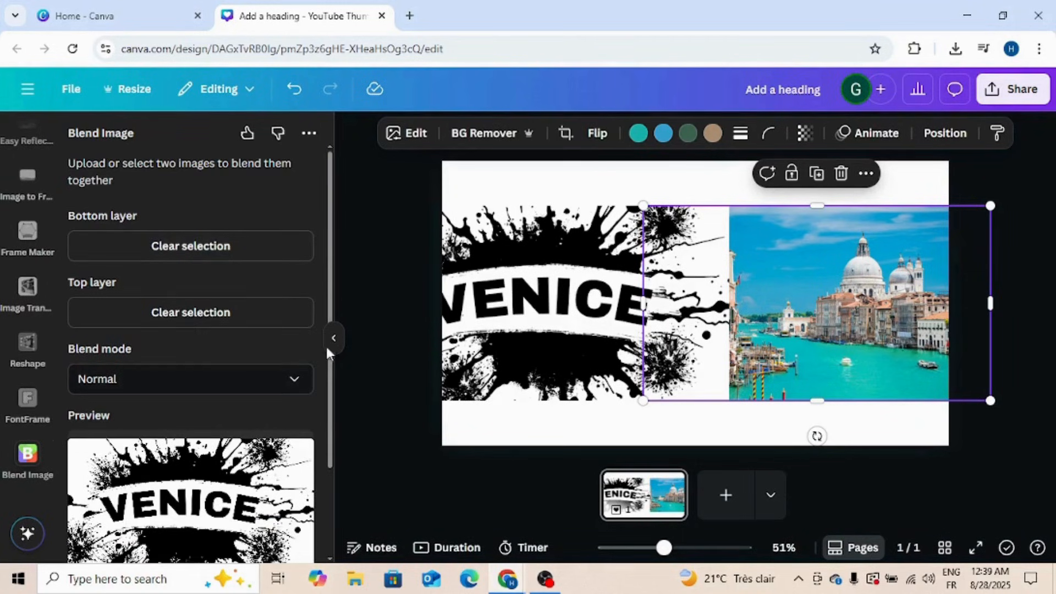
{"action": "scroll", "scroll_direction": "down", "scroll_amount": 3}
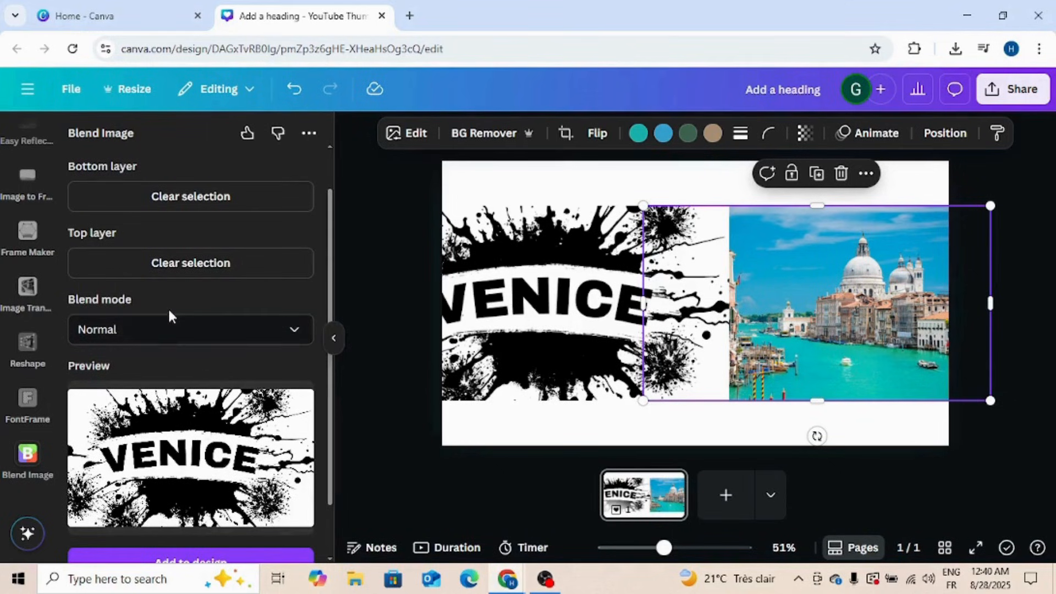
- Blend the layers in Screen mode, add the result to the design and resize it to fill the page
{"action": "left_click", "coordinate": [191, 329]}
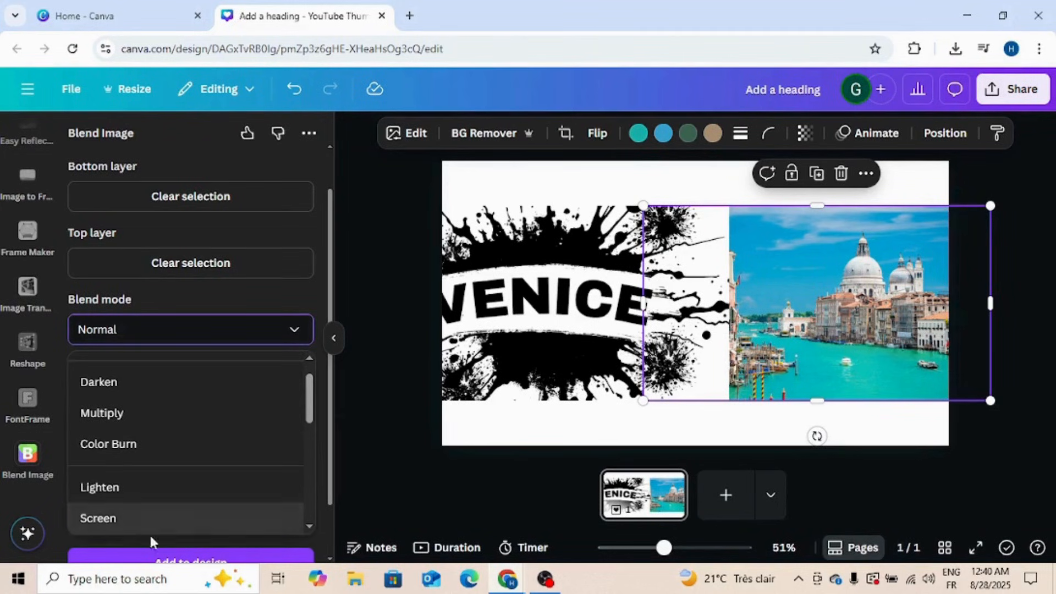
{"action": "left_click", "coordinate": [98, 518]}
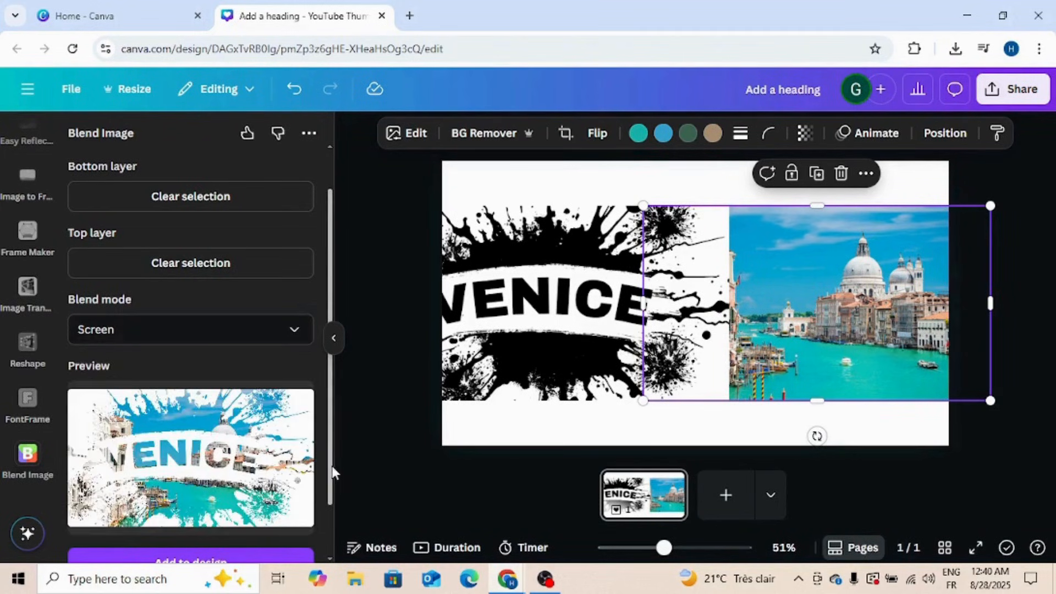
{"action": "scroll", "scroll_direction": "down", "scroll_amount": 3}
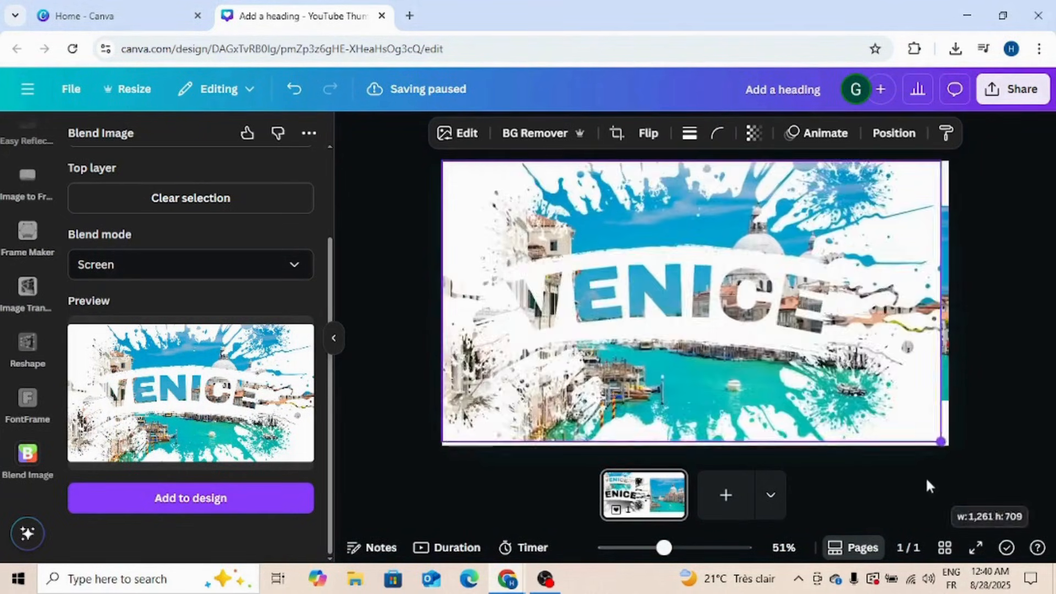
{"action": "left_click", "coordinate": [691, 303]}
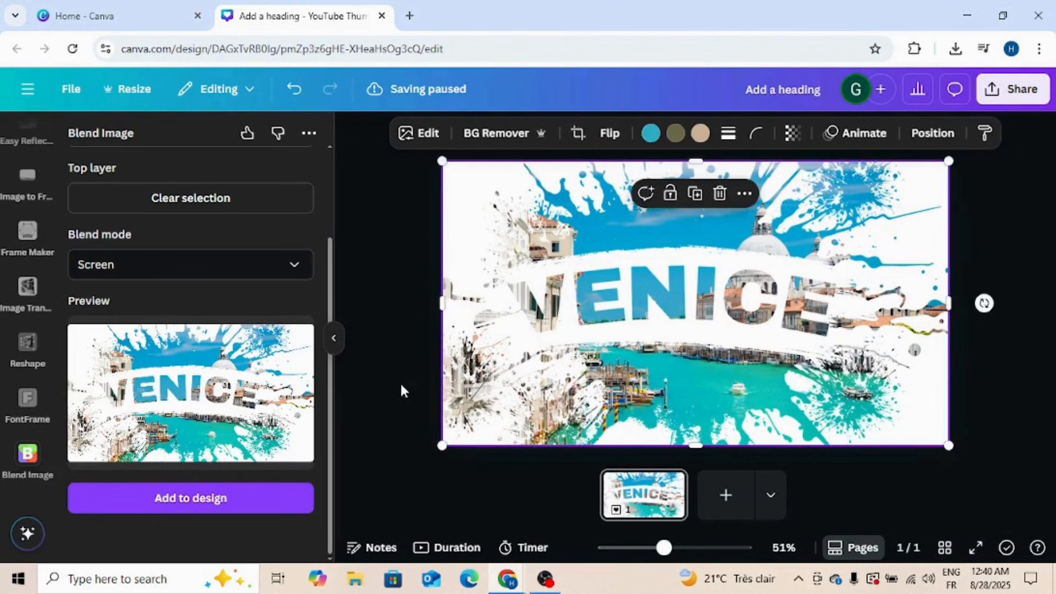
{"action": "left_click", "coordinate": [400, 389]}
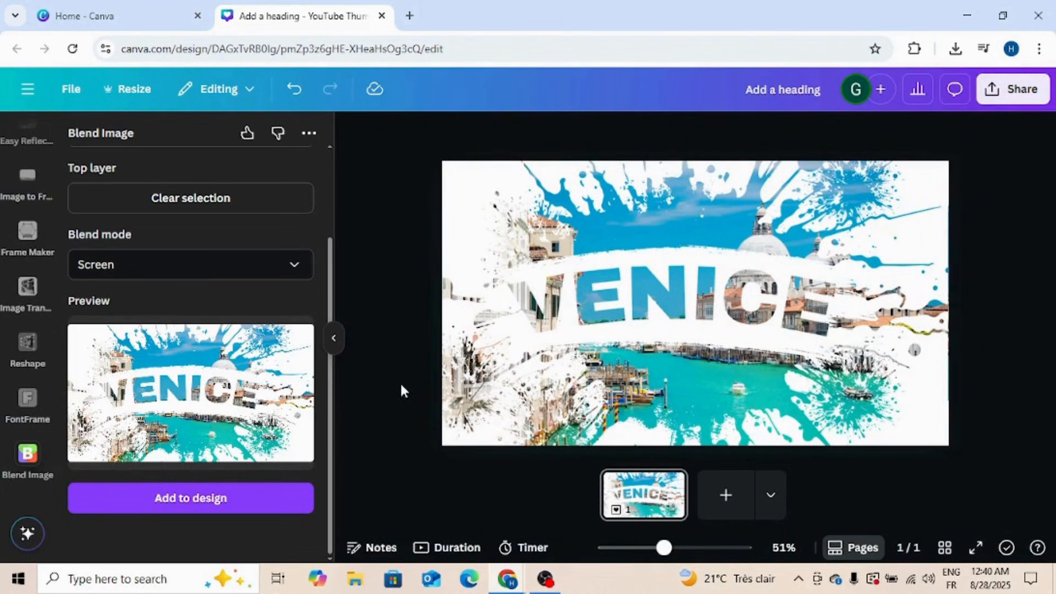